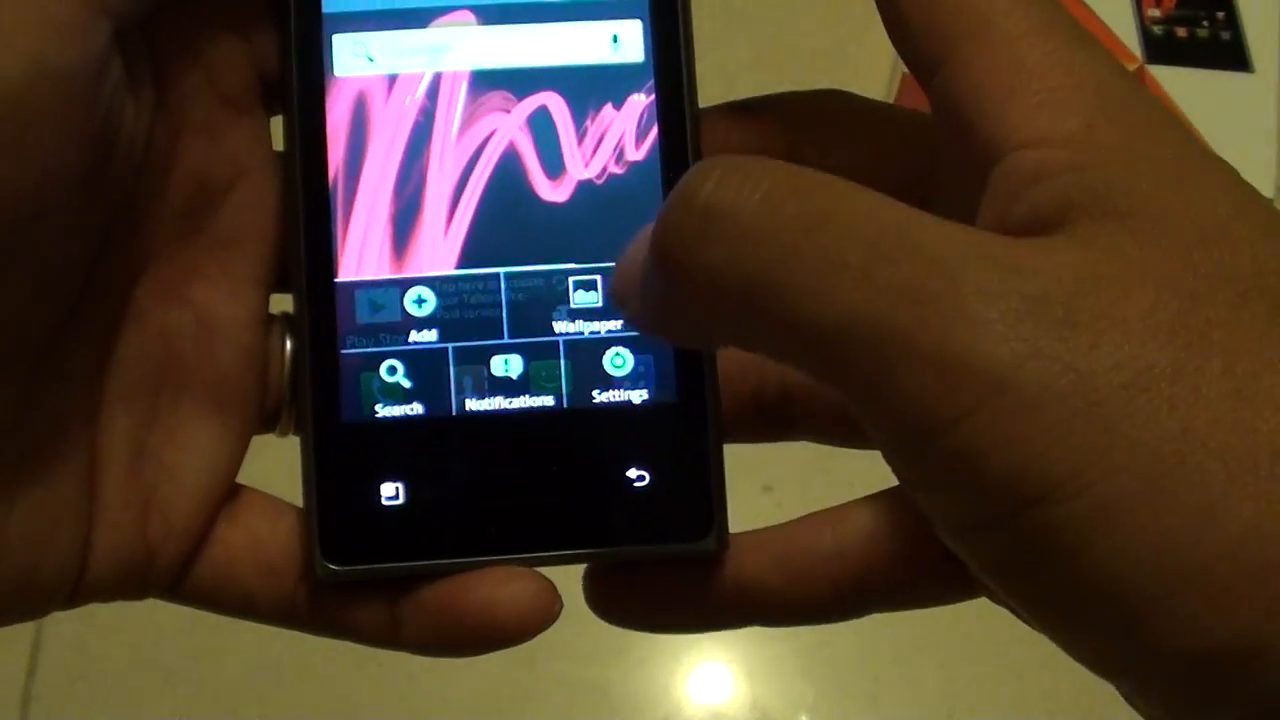
Open Settings and check 'Data enabled' under Mobile network settings
click(628, 375)
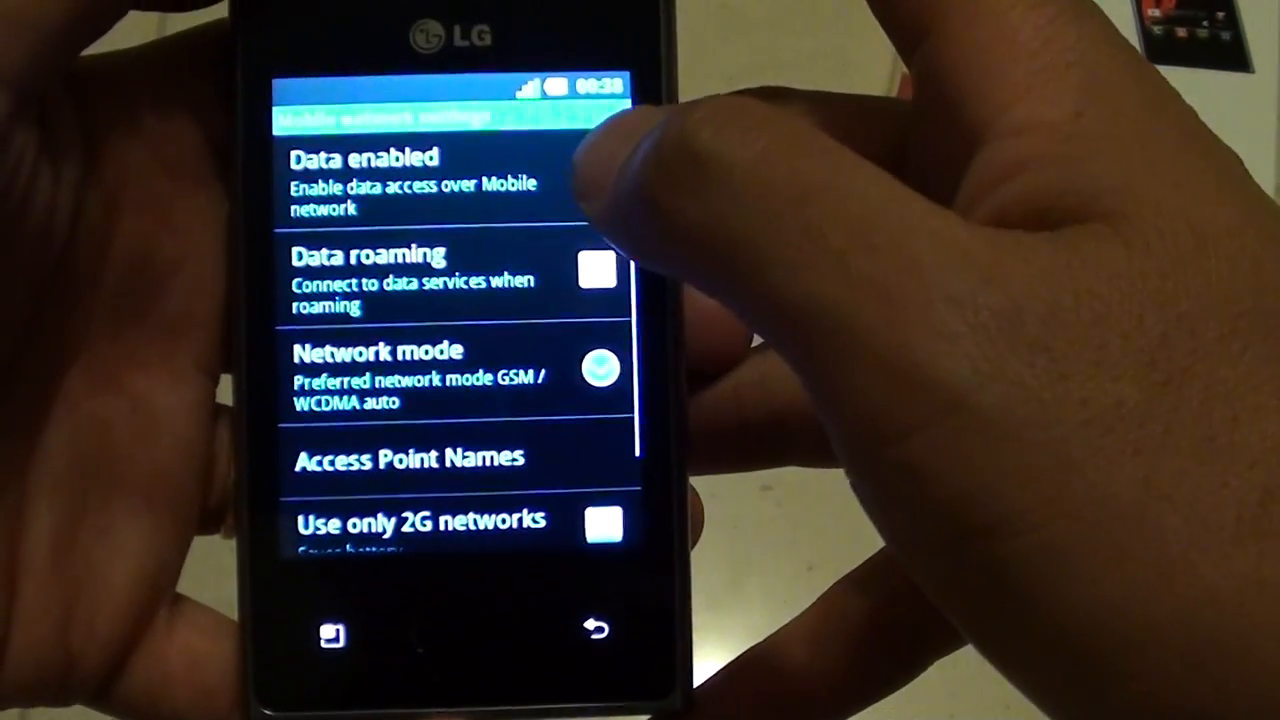
click(450, 180)
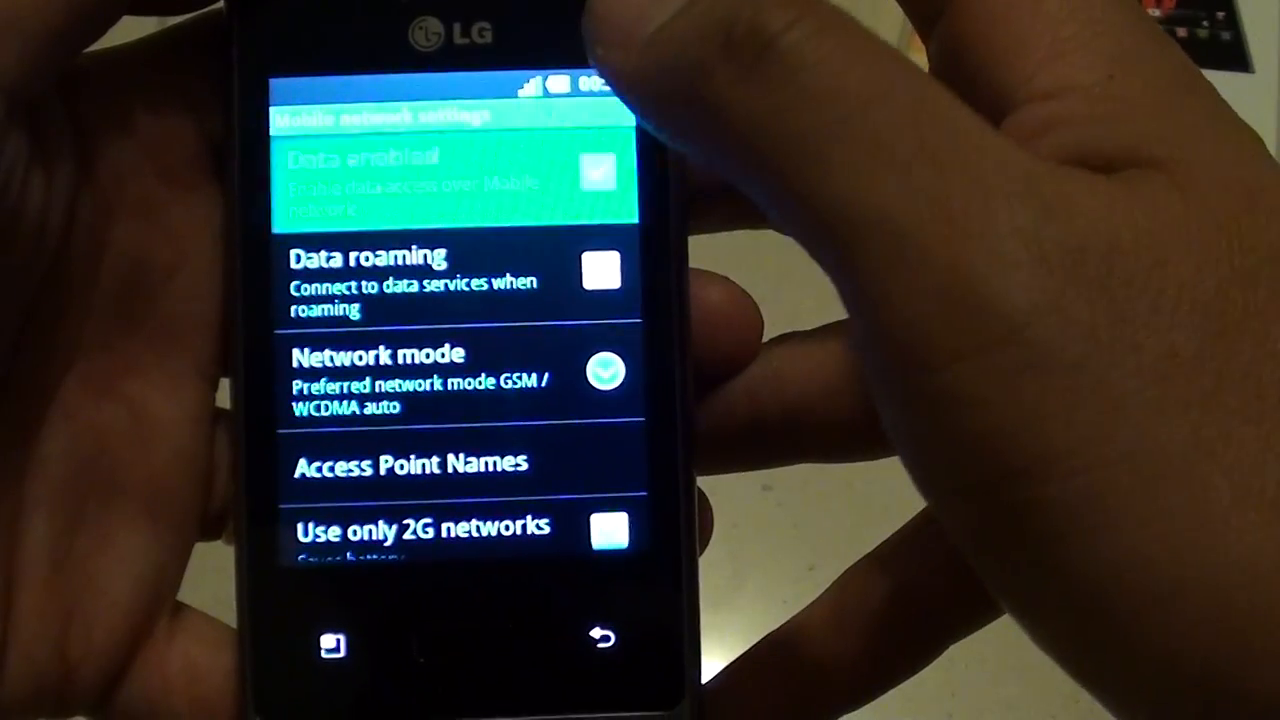